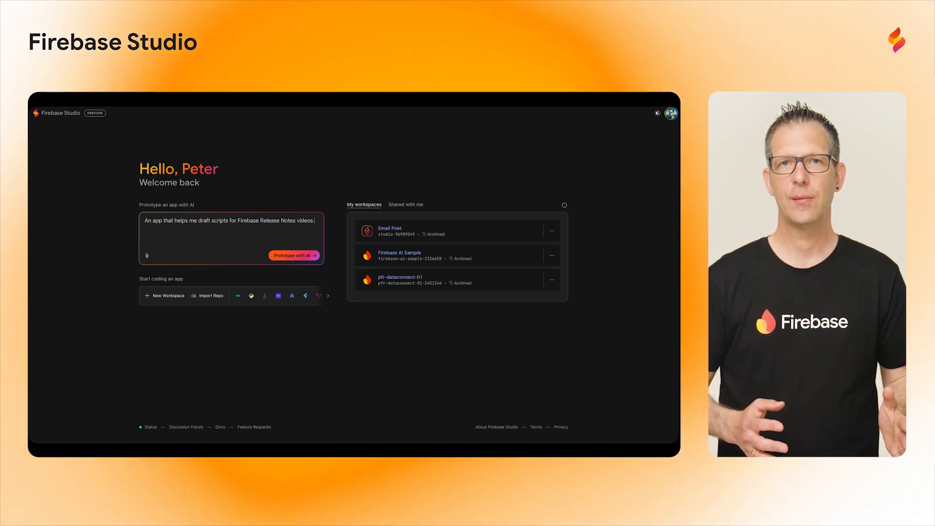
Submit the release-notes script app description and approve the 'Release Ready' blueprint for prototyping
click(294, 255)
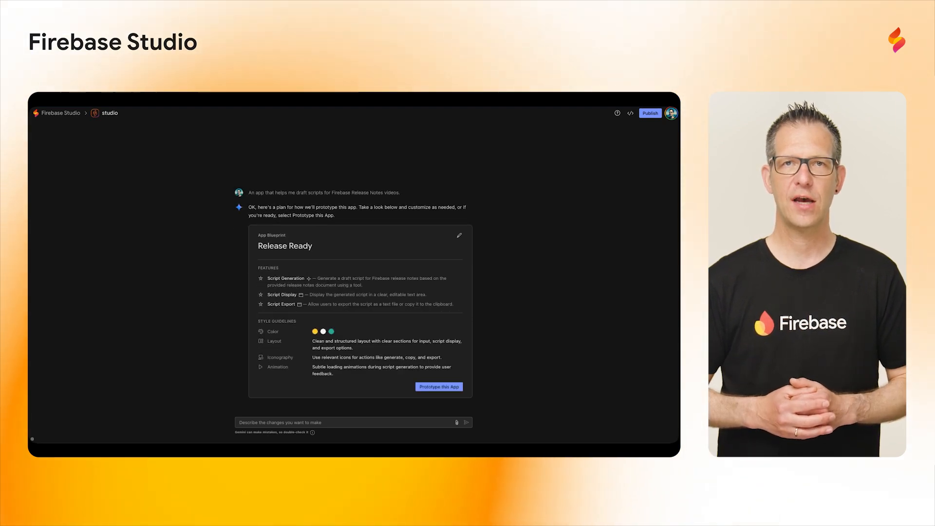
mouse_move(225, 239)
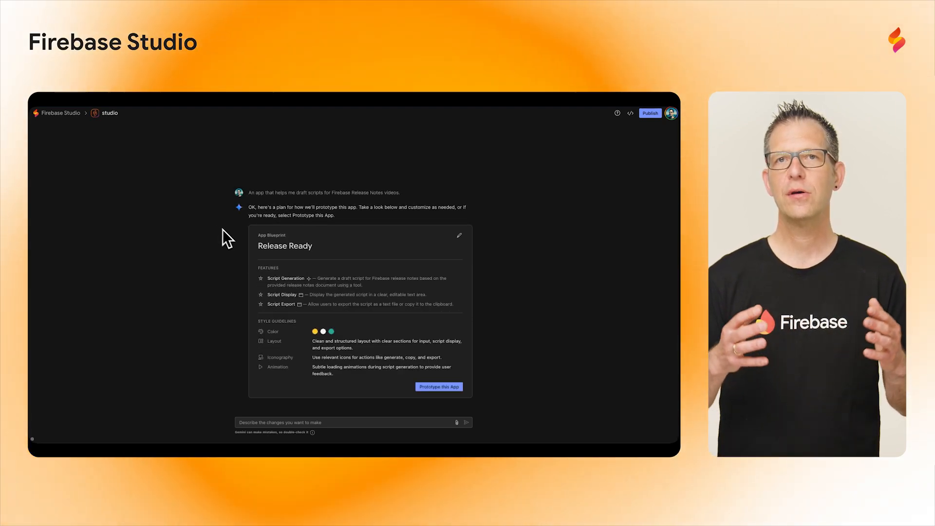
click(438, 387)
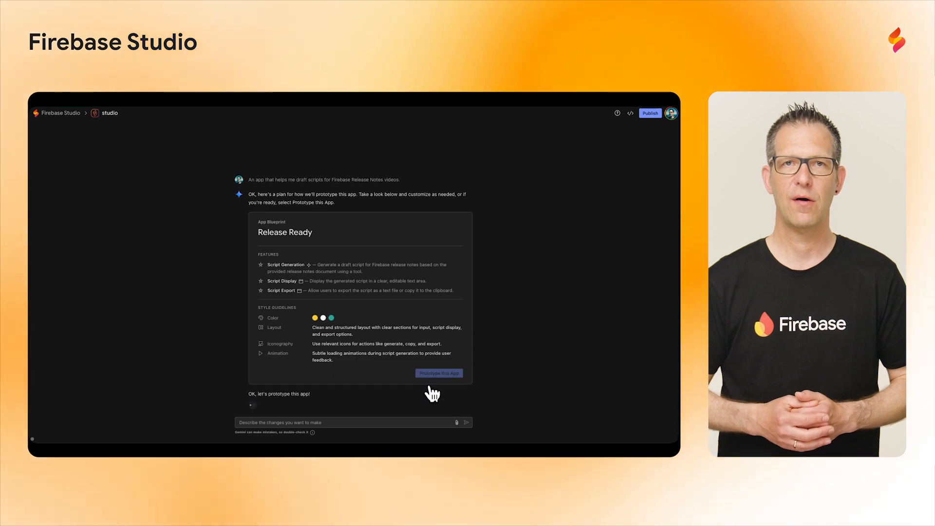
click(439, 372)
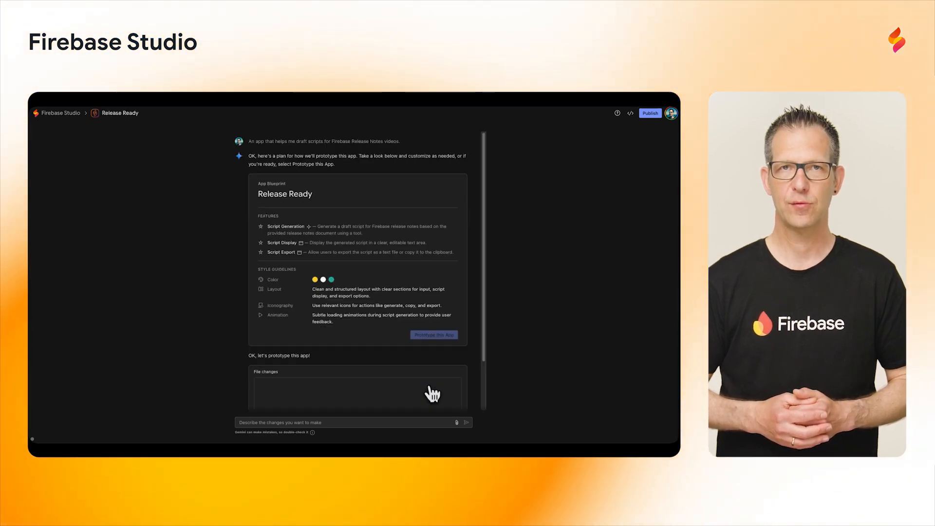
scroll(down, 3)
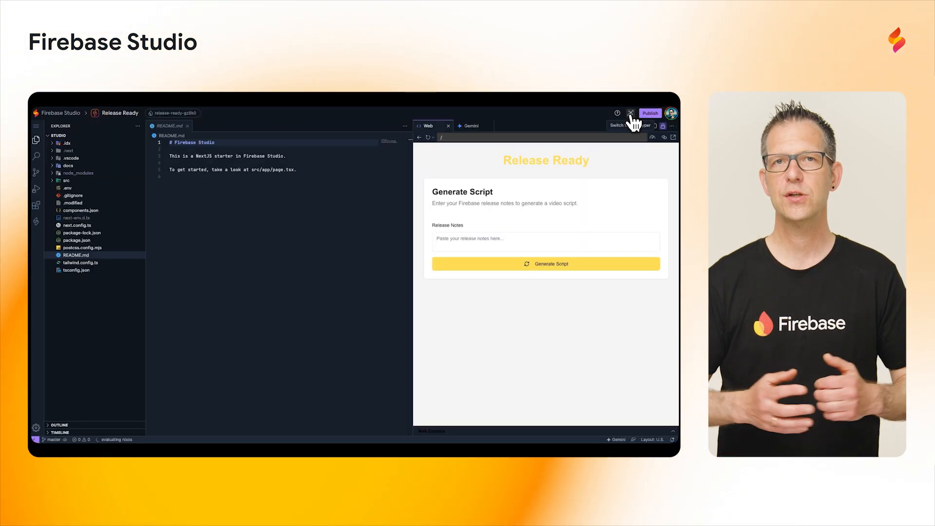
Open src/ai/flows/generate-release-notes-script.ts in the code view
click(67, 180)
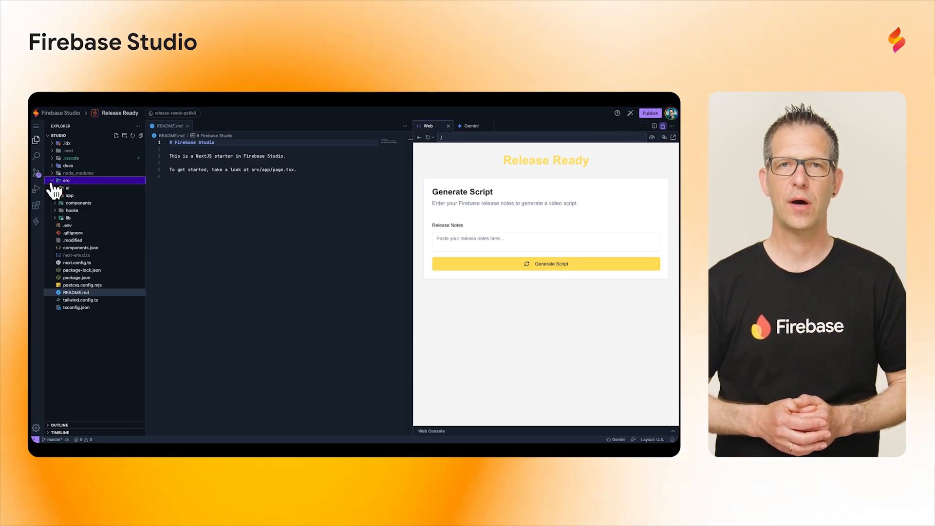
click(67, 188)
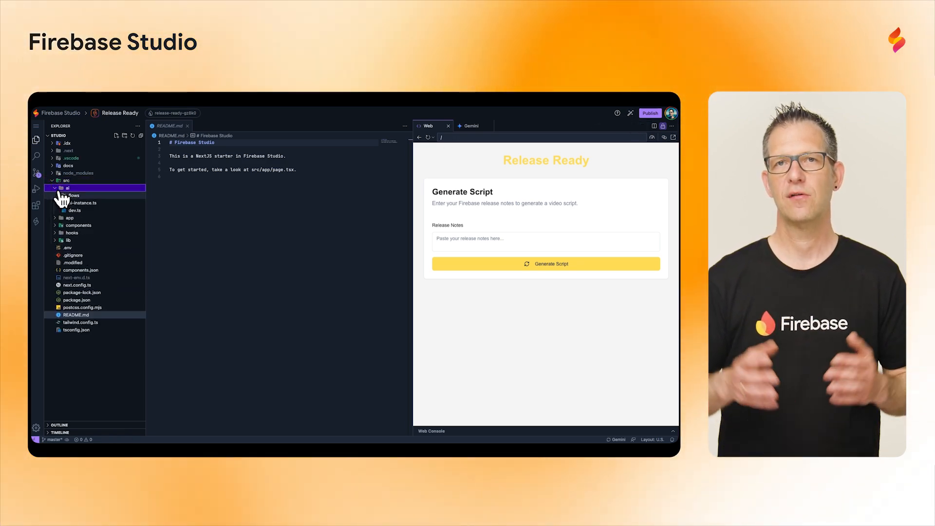
click(74, 195)
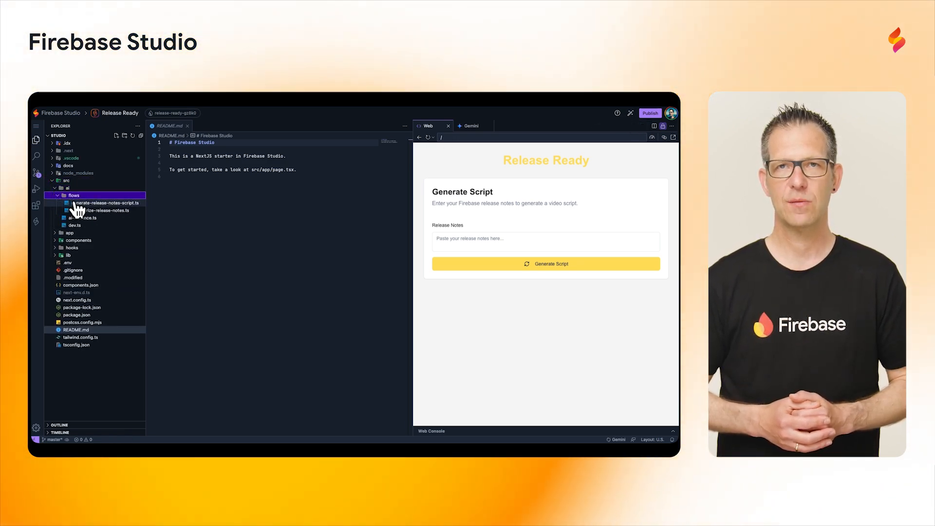
click(107, 203)
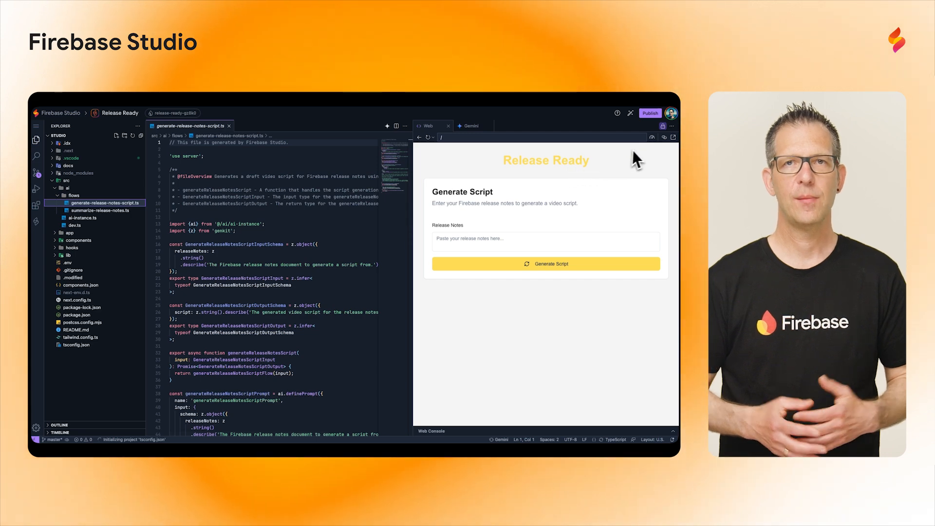
Check the Share Preview Link options, then publish the Release Ready app
click(663, 138)
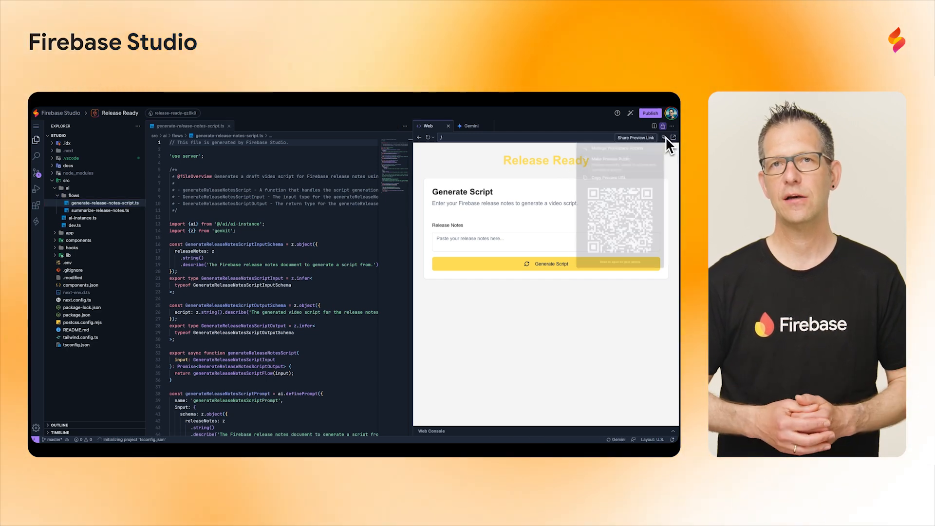
click(672, 137)
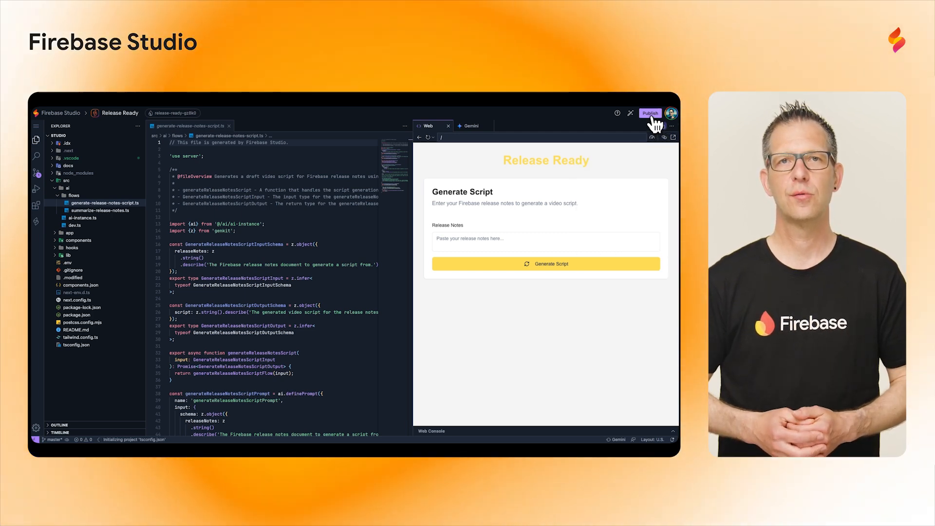
click(650, 114)
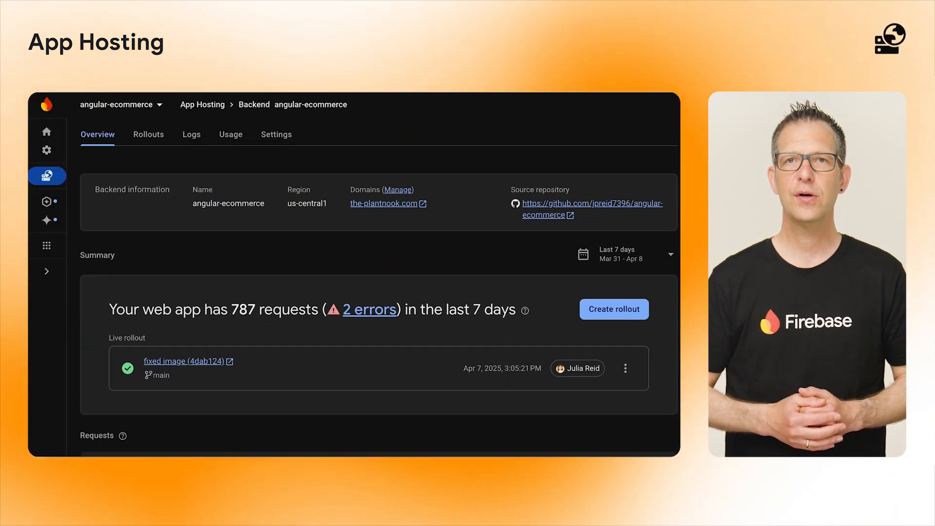
View the backend's 2-error logs, then scroll its Cloud CDN and Cloud Run usage charts
scroll(down, 3)
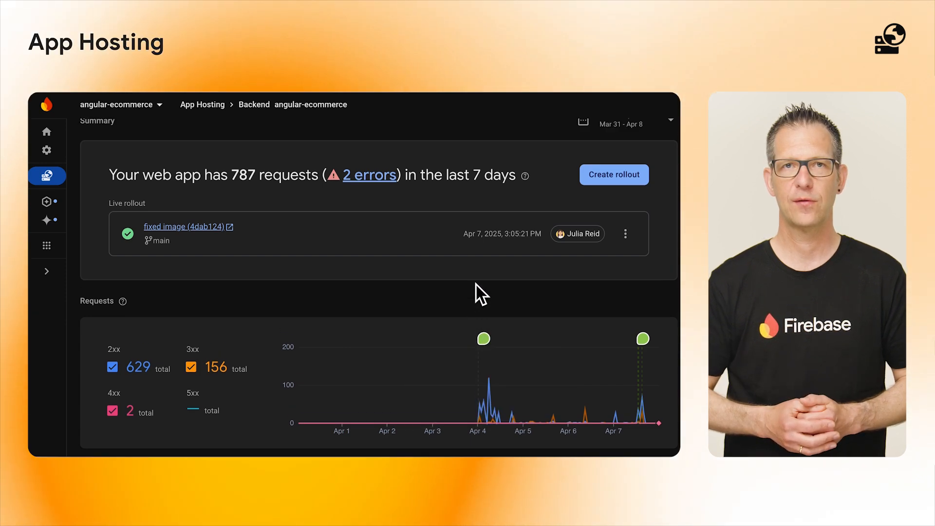
click(368, 175)
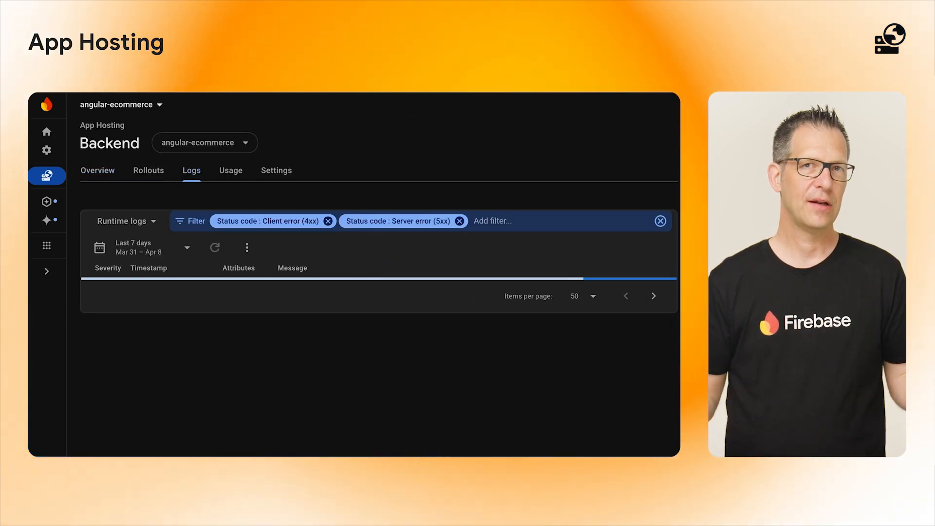
click(230, 170)
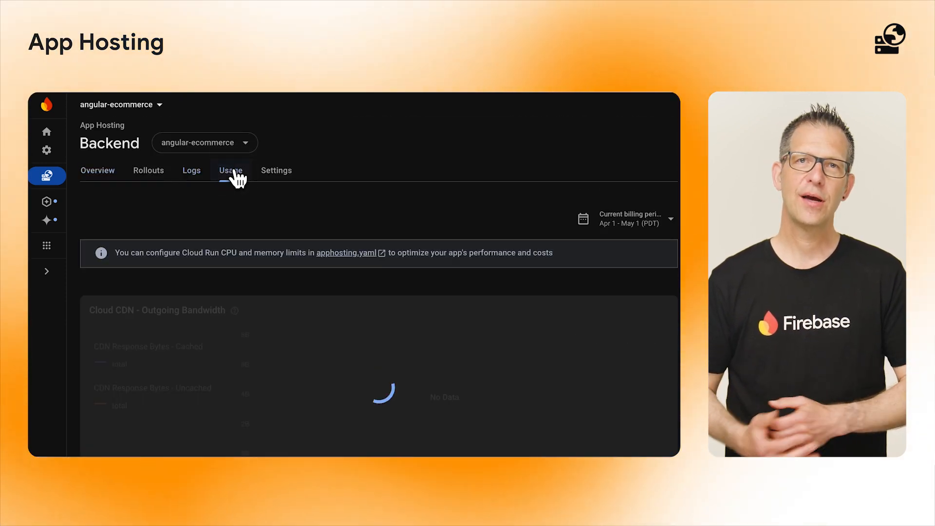
click(230, 170)
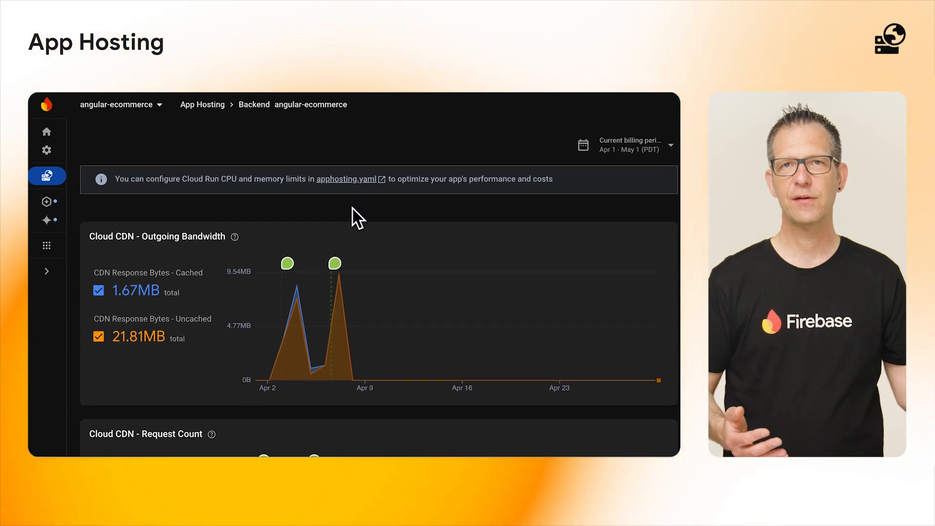
scroll(down, 3)
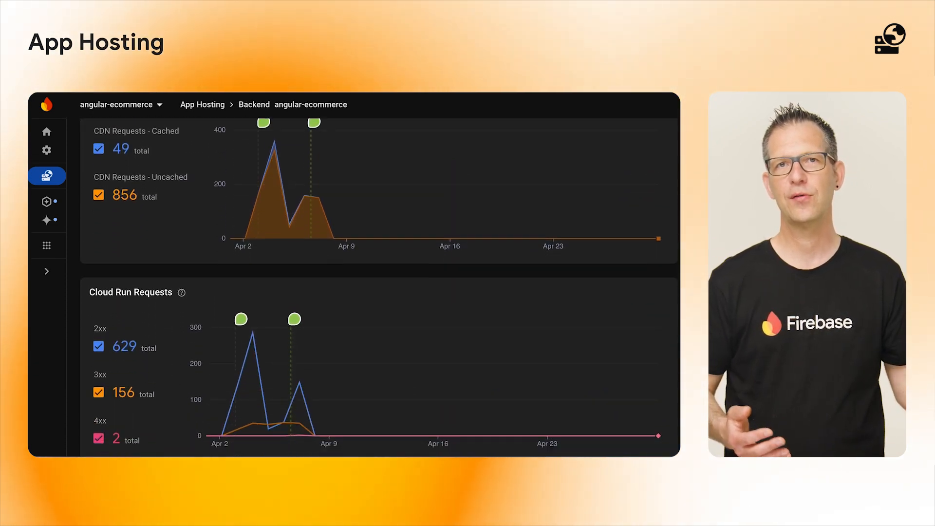
scroll(down, 3)
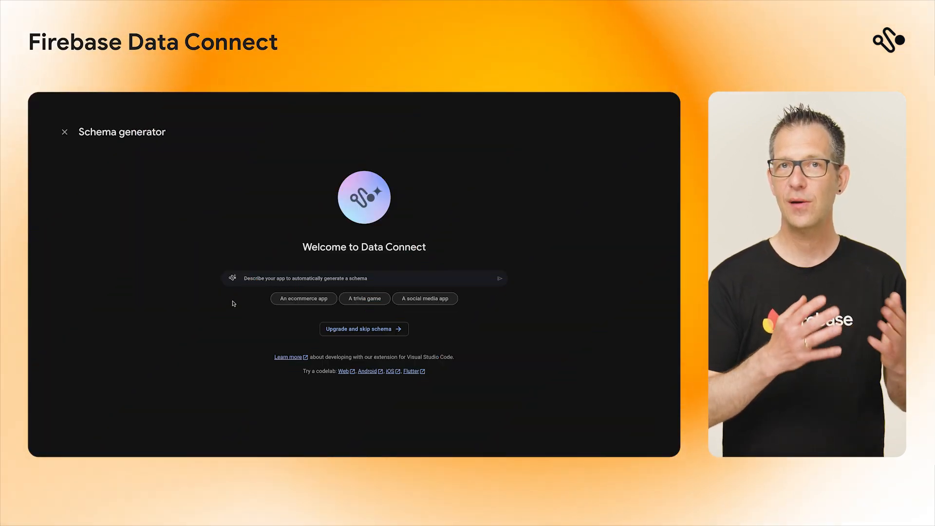
Bring up the Data Connect Schema generator welcome screen in the Firebase console
click(499, 279)
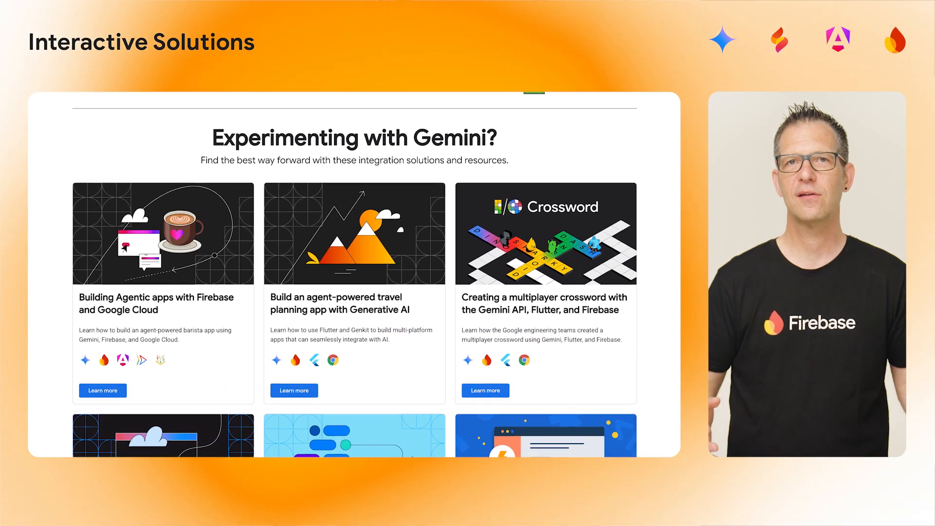
Run the barista agent's Human-in-the-loop order submission demo, showing the Submit order call
scroll(down, 3)
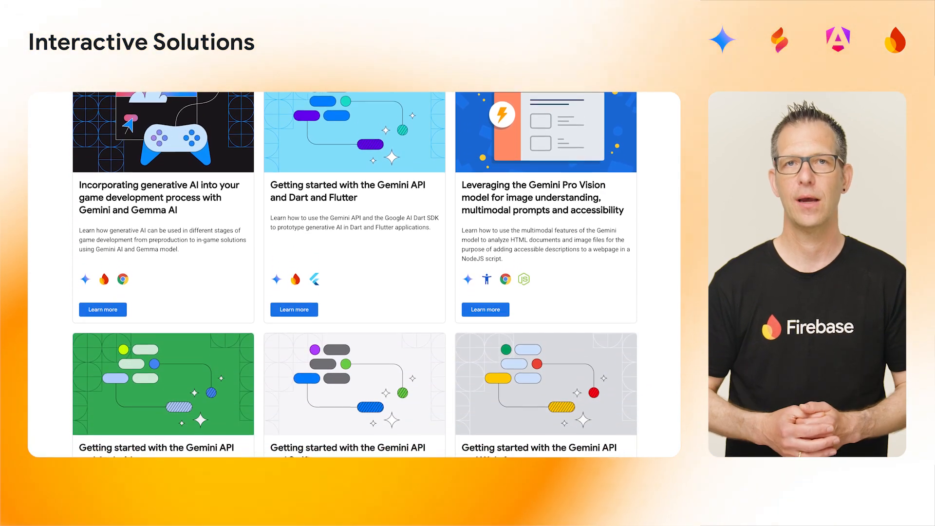
scroll(down, 3)
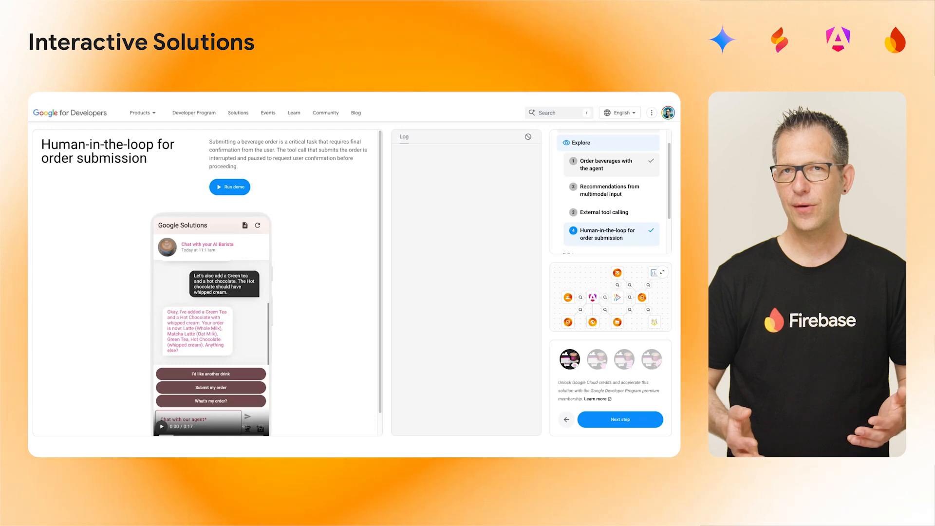
click(229, 186)
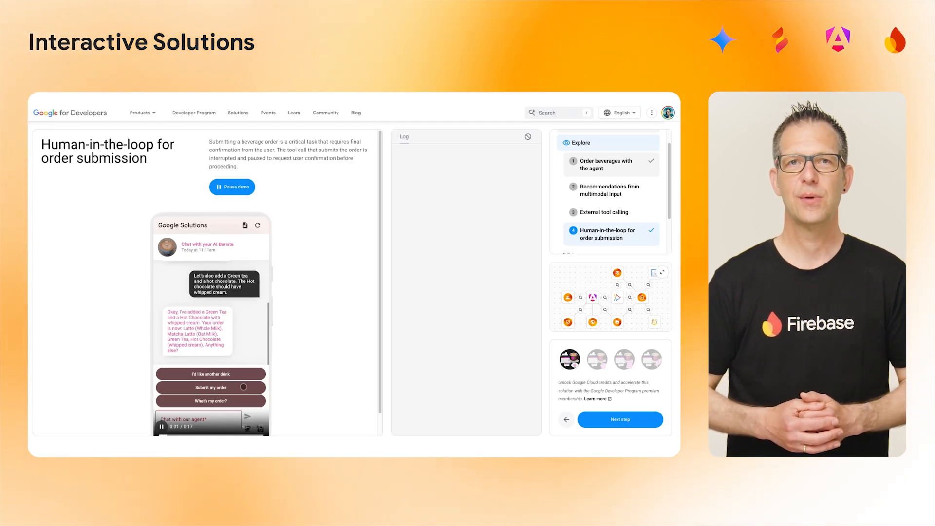
click(211, 387)
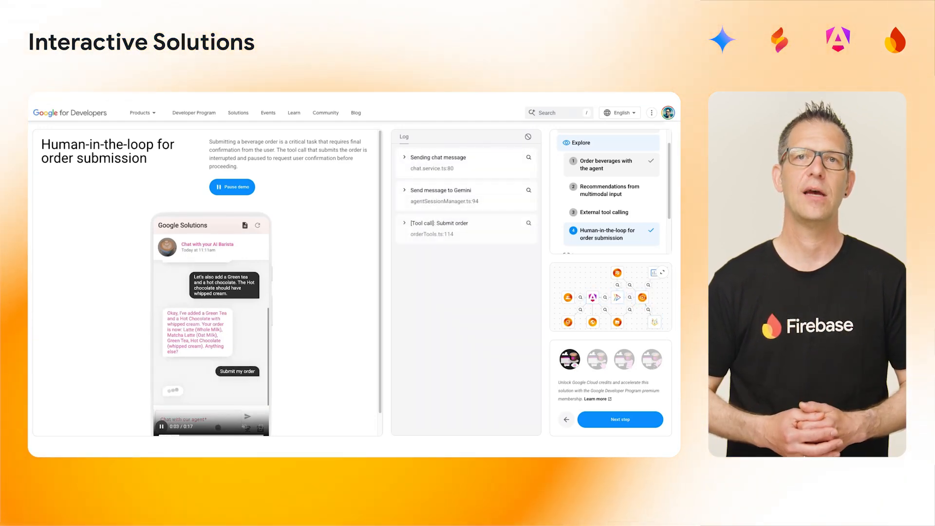